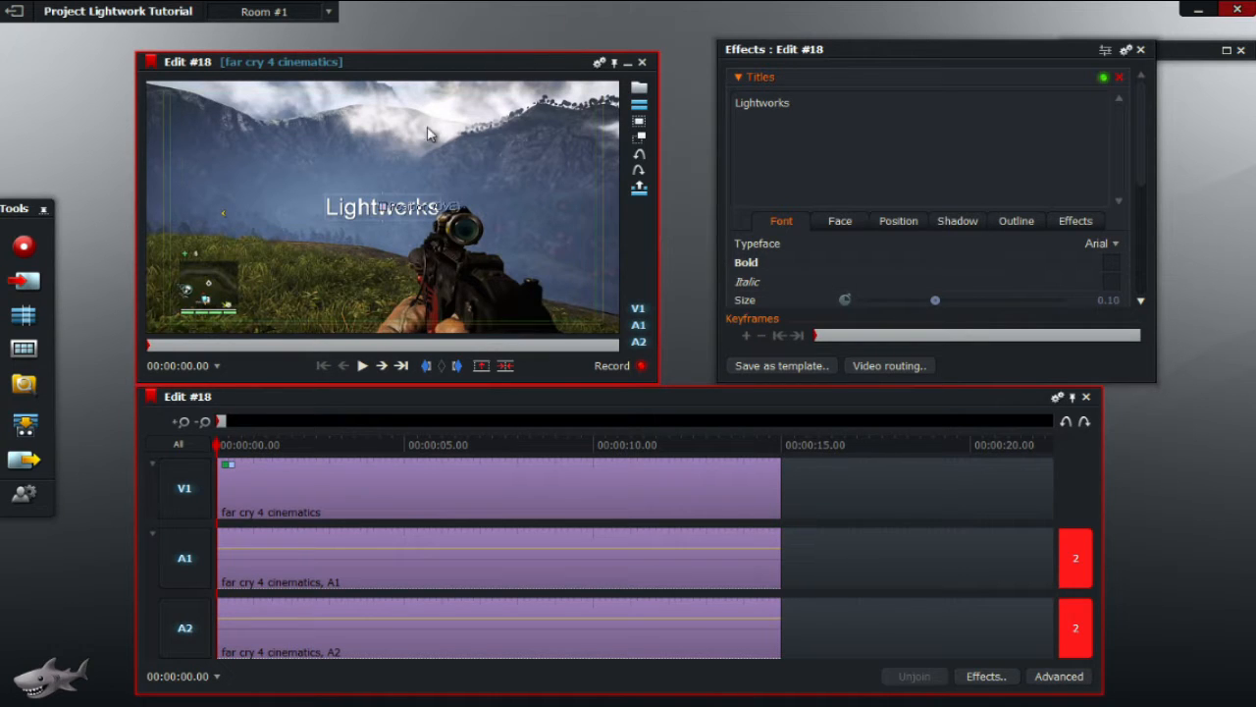
pyautogui.moveTo(472, 433)
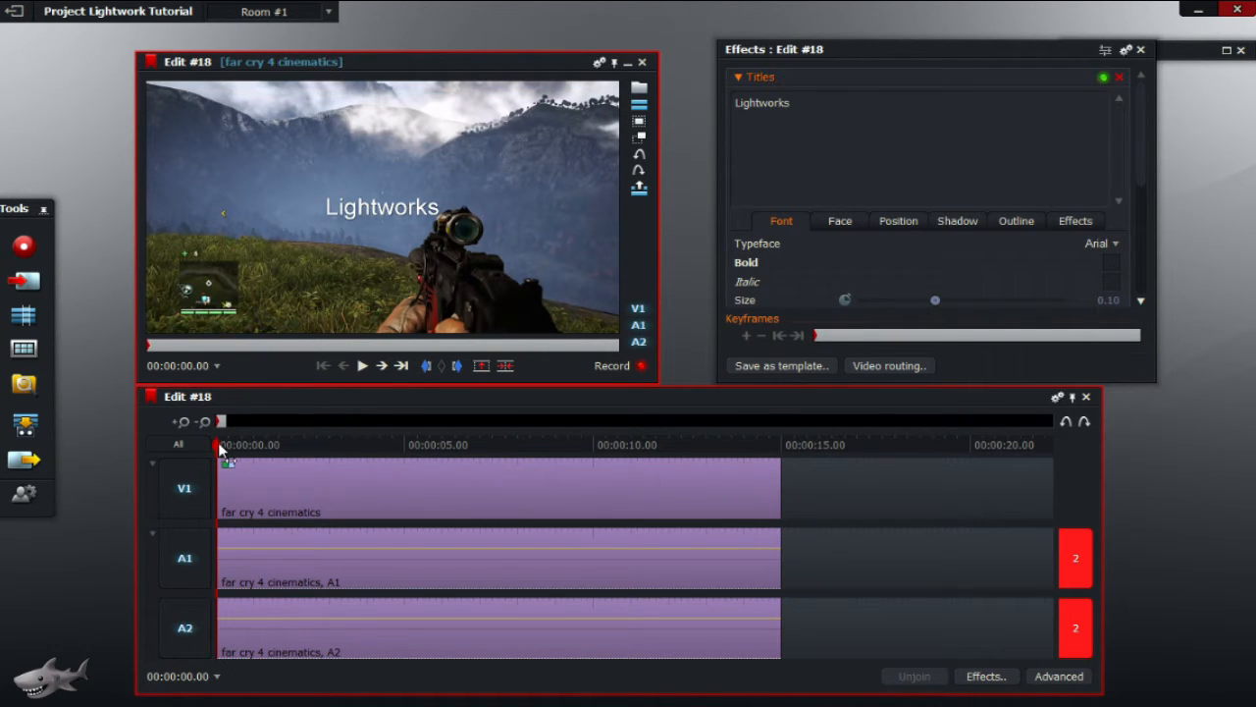
pyautogui.moveTo(178, 444)
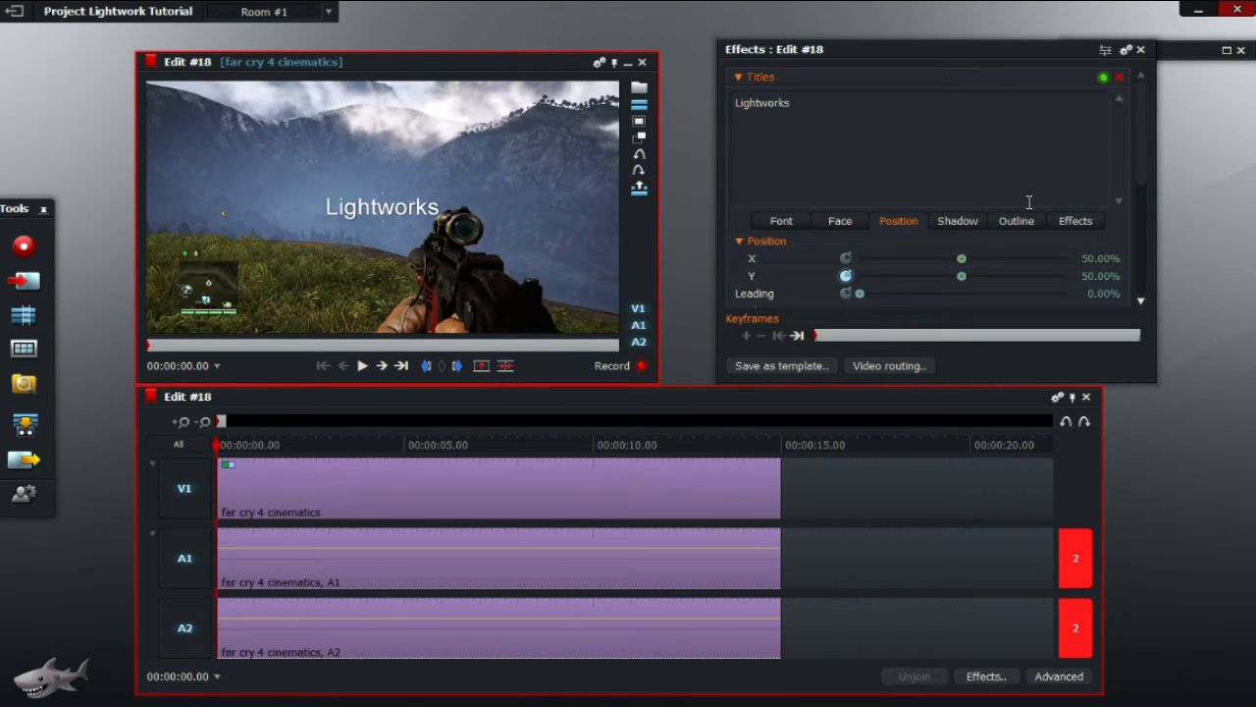
# Step: Move the playhead to 00:00:05.00 in the Keyframes bar
pyautogui.click(412, 445)
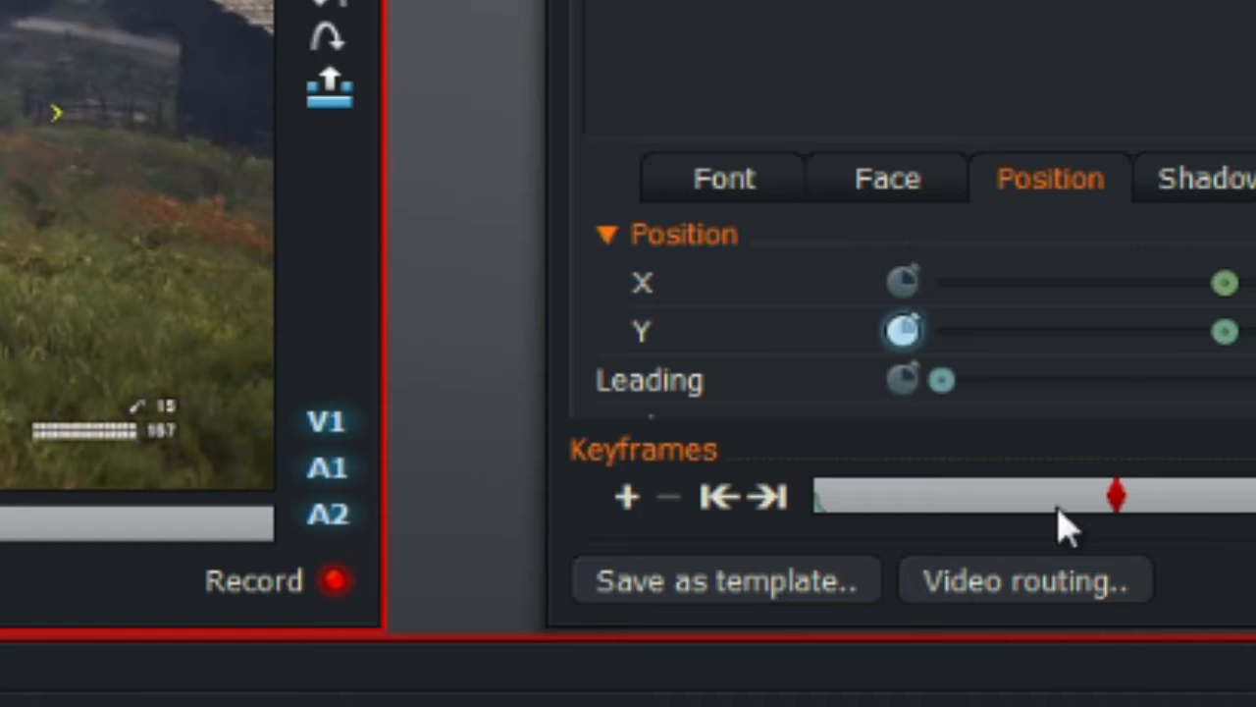
pyautogui.moveTo(626, 499)
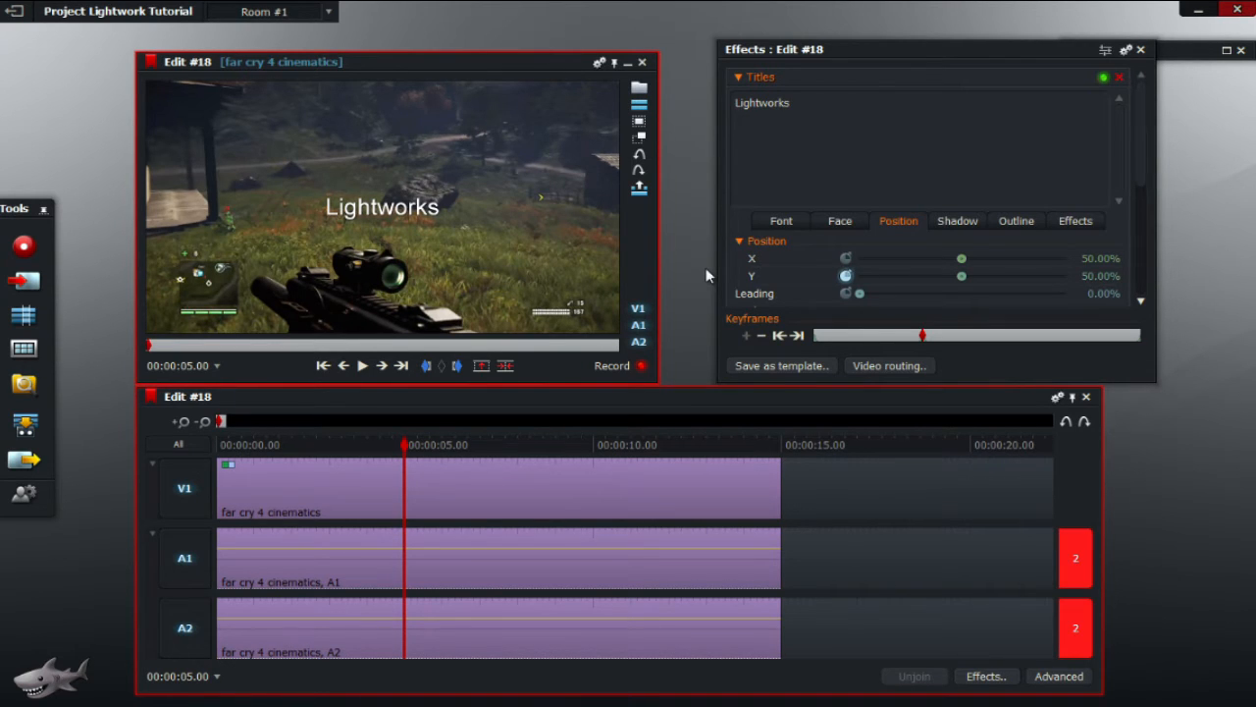
pyautogui.moveTo(972, 253)
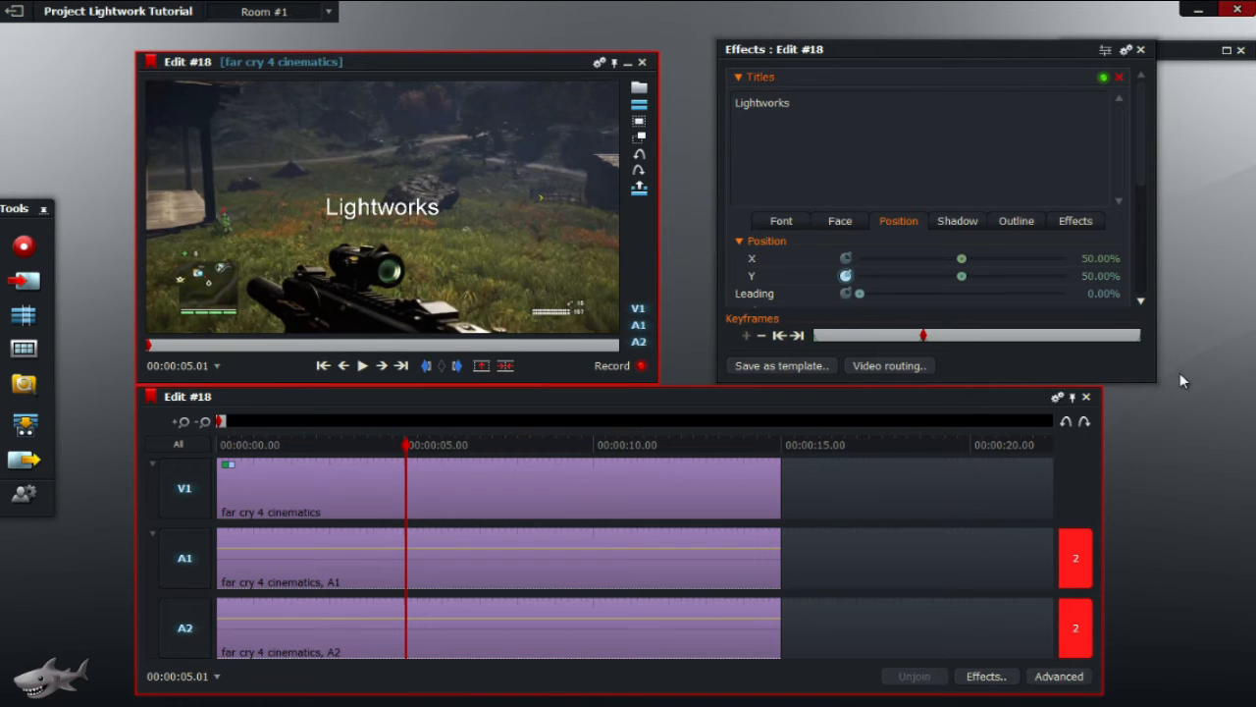
pyautogui.moveTo(410, 452)
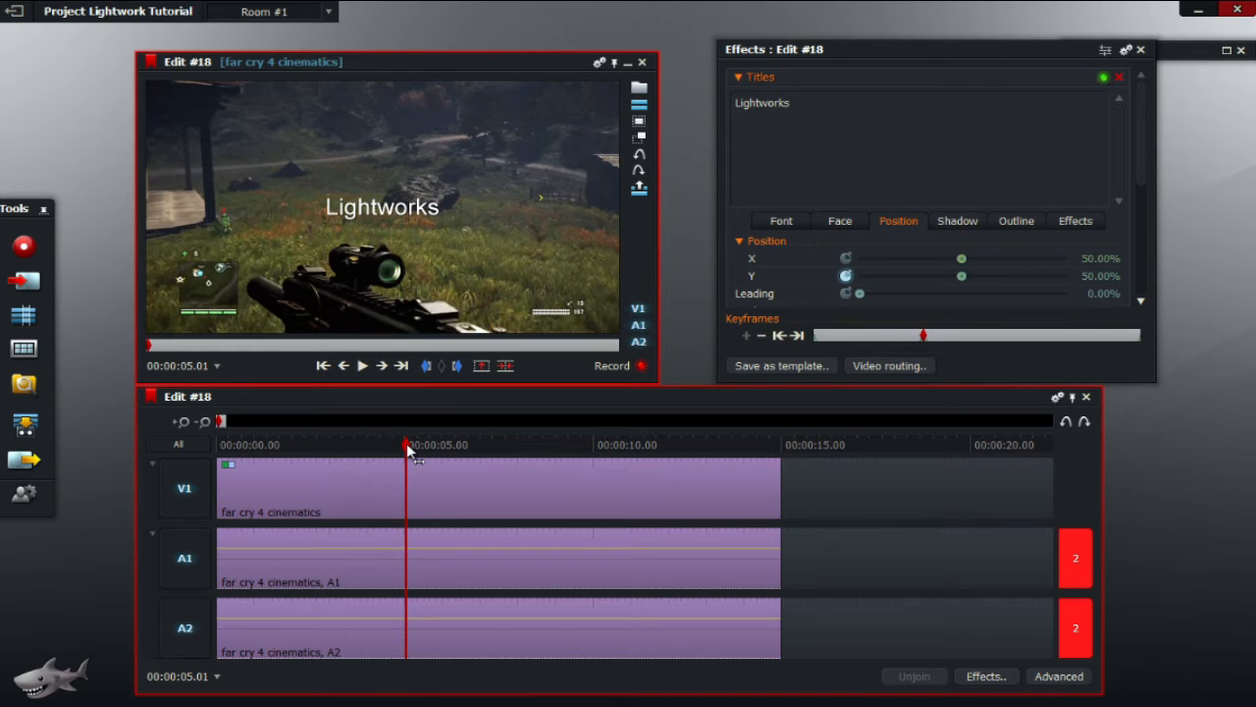
# Step: Add a title keyframe at the 5-second mark
pyautogui.click(422, 444)
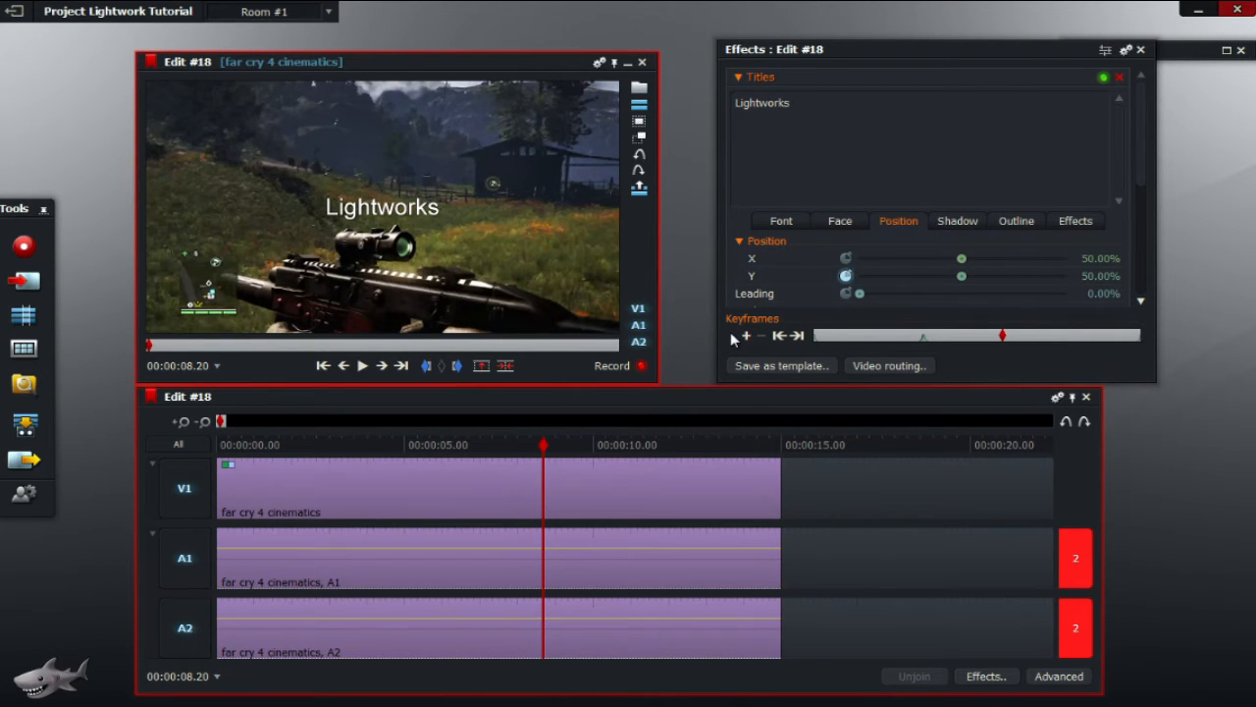
pyautogui.moveTo(746, 339)
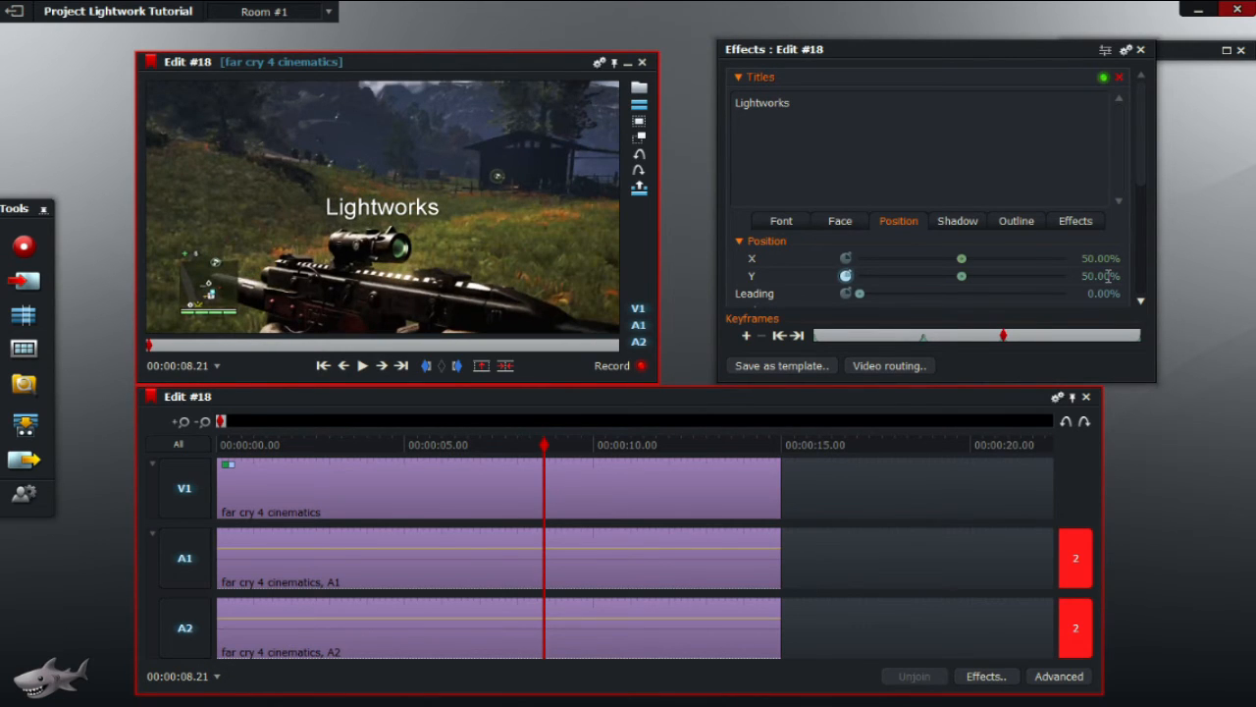
# Step: Keep the title's Y position at 50% and return the playhead to 00:00:00.00
pyautogui.tripleClick(1097, 276)
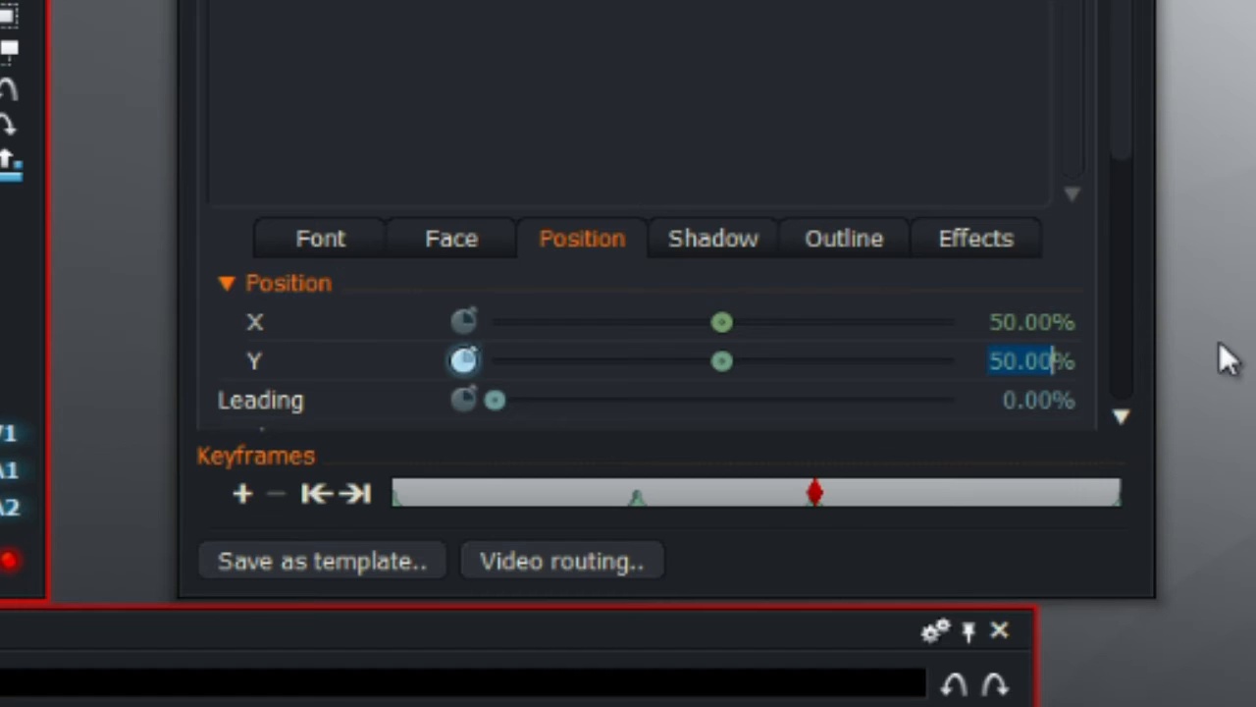
pyautogui.moveTo(721, 362); pyautogui.dragTo(947, 361)
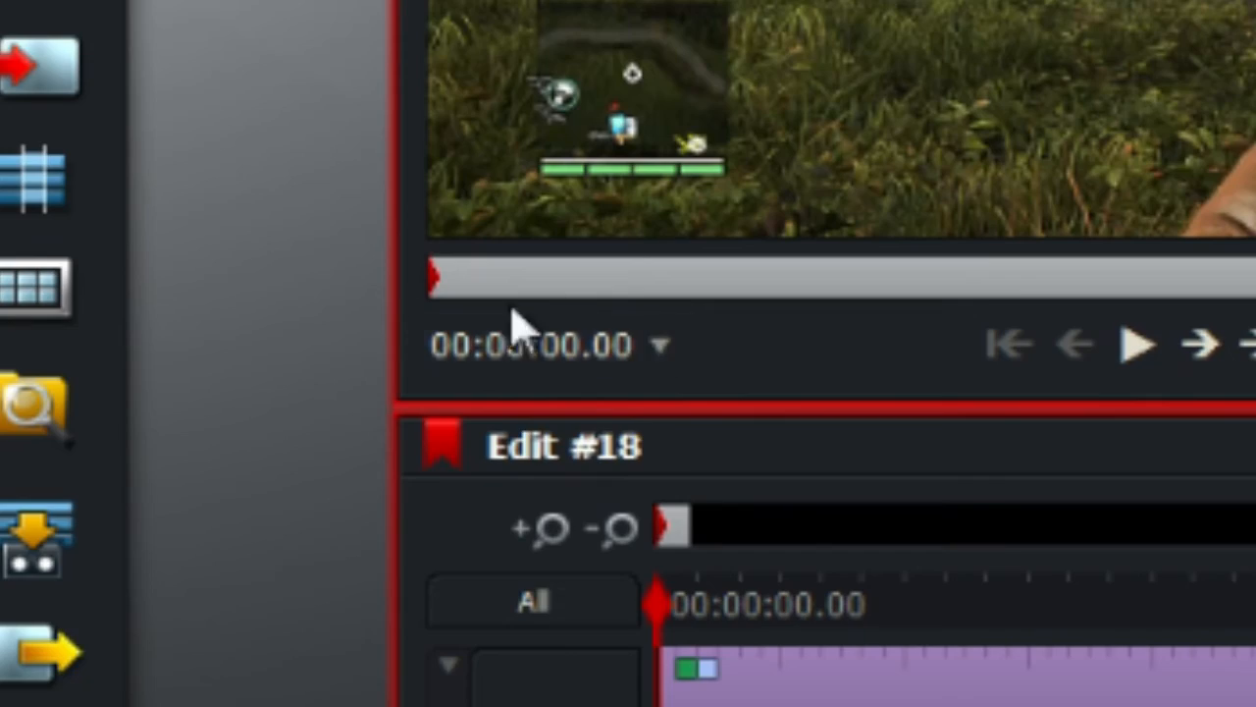
# Step: Set the title's Y position to 130% at the start and scrub to 4 seconds to check
pyautogui.click(1001, 344)
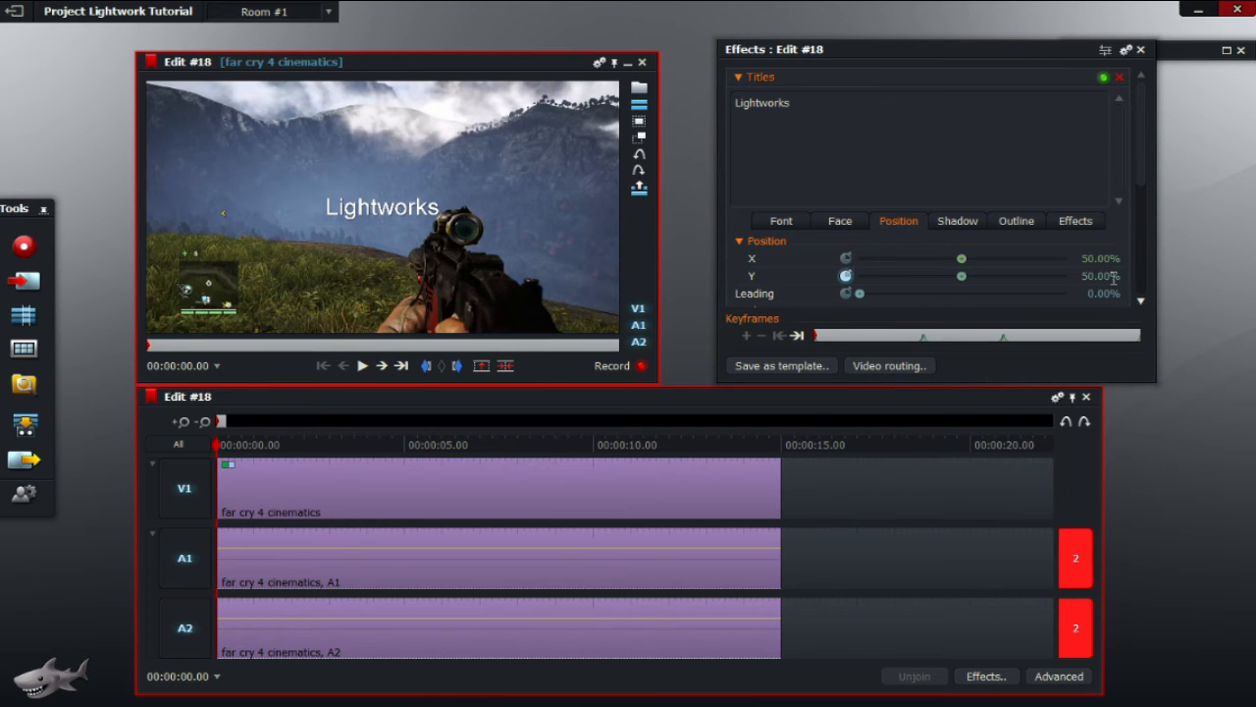
pyautogui.tripleClick(1090, 276)
pyautogui.write('130')
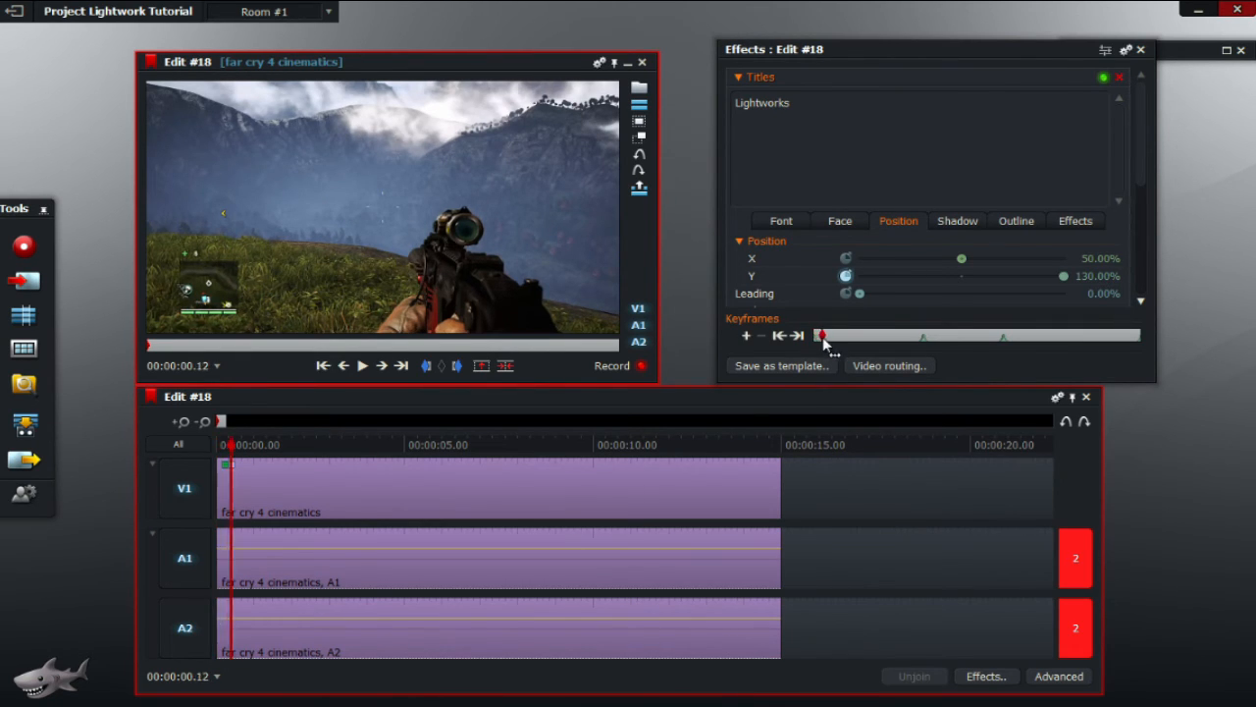
pyautogui.moveTo(822, 336); pyautogui.dragTo(901, 335)
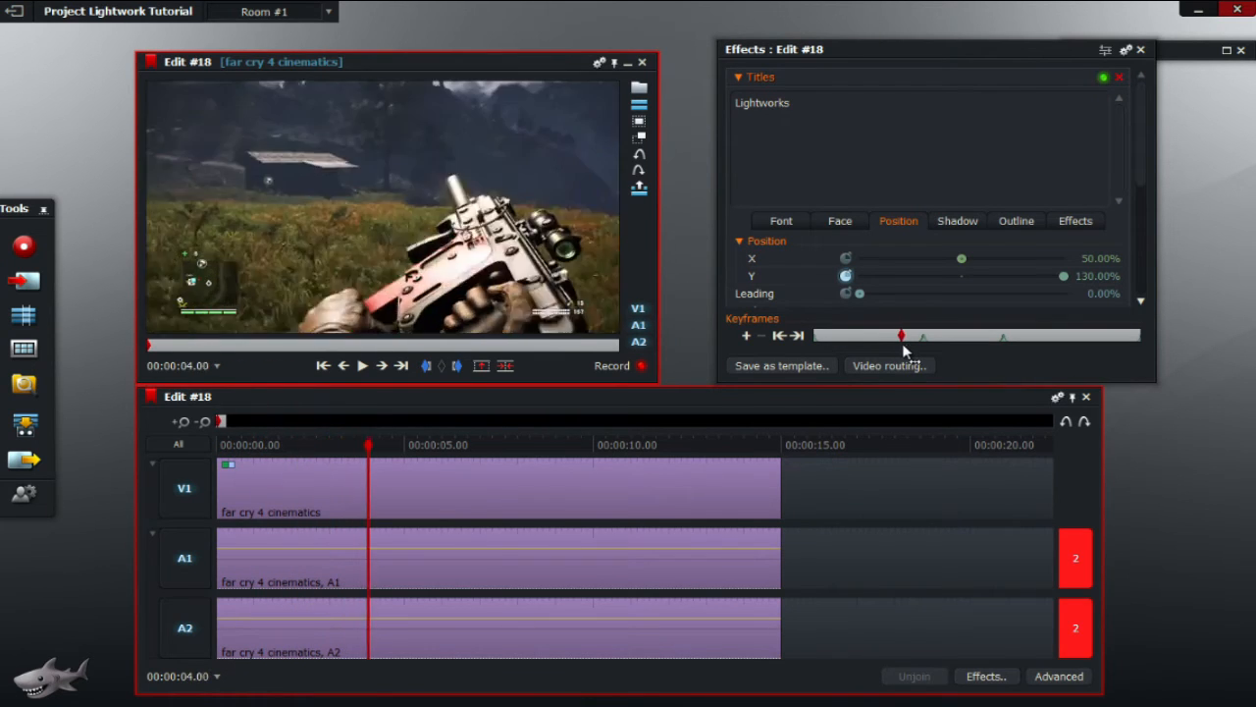